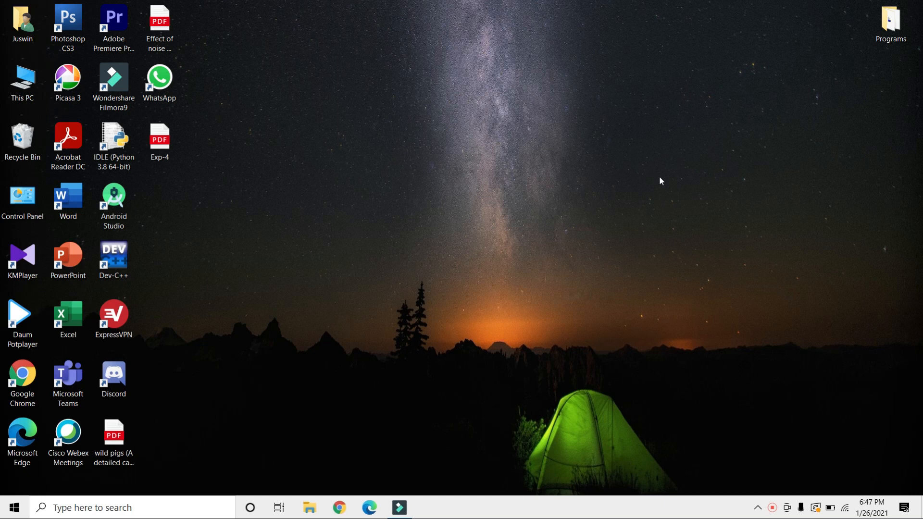
pyautogui.moveTo(446, 176)
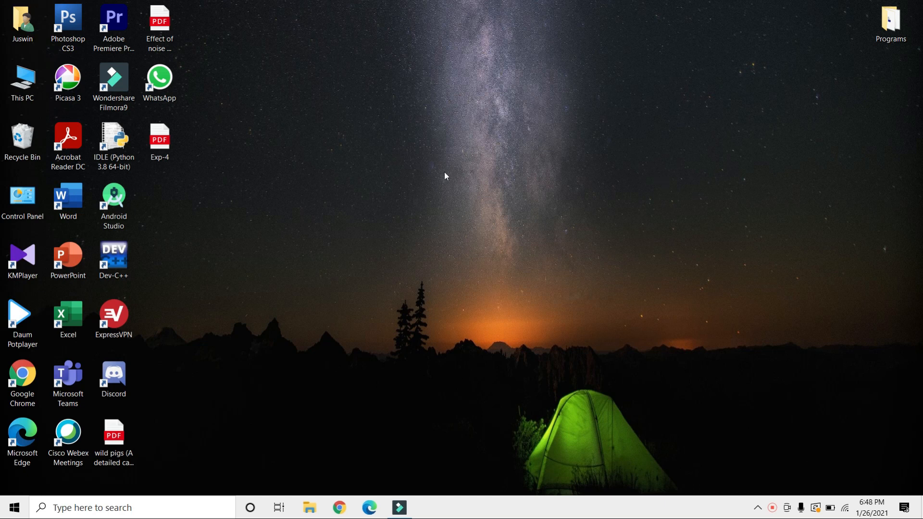
pyautogui.moveTo(255, 128)
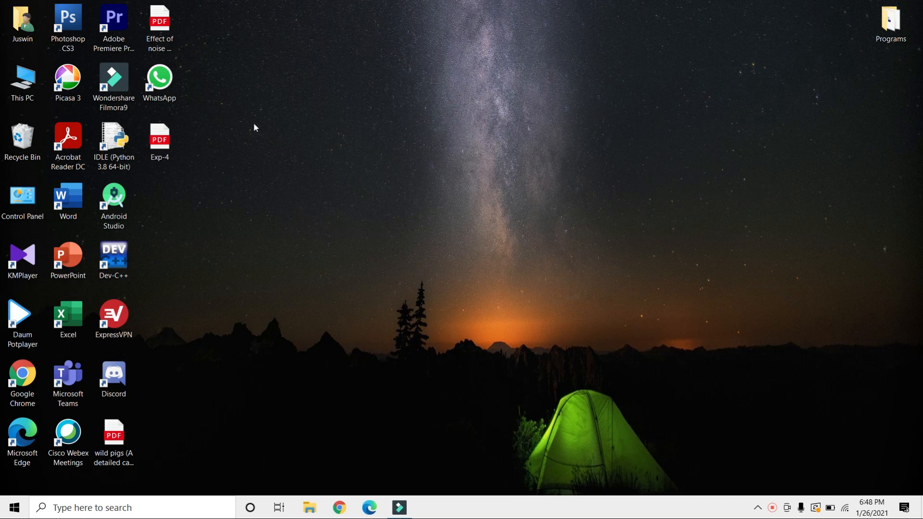
# - Open the Exp-4 PDF and scroll through it to review its contents
pyautogui.doubleClick(159, 137)
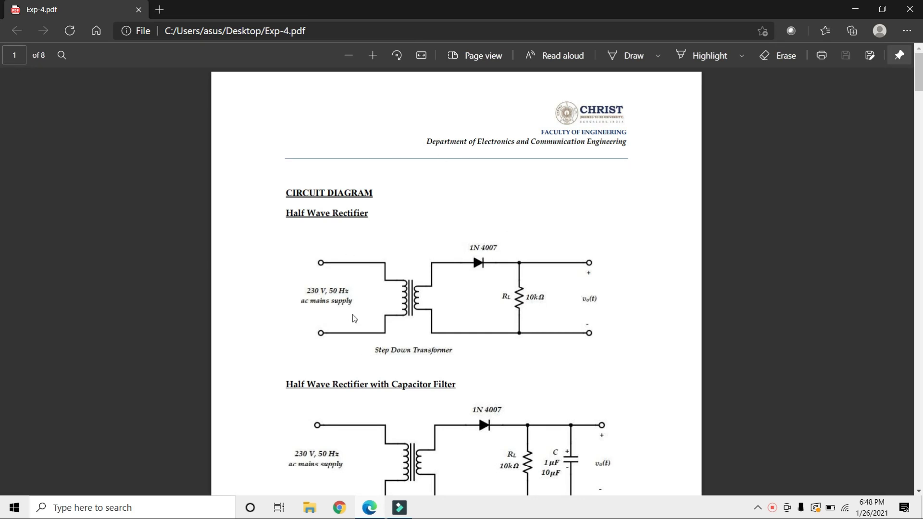
pyautogui.scroll(-3)
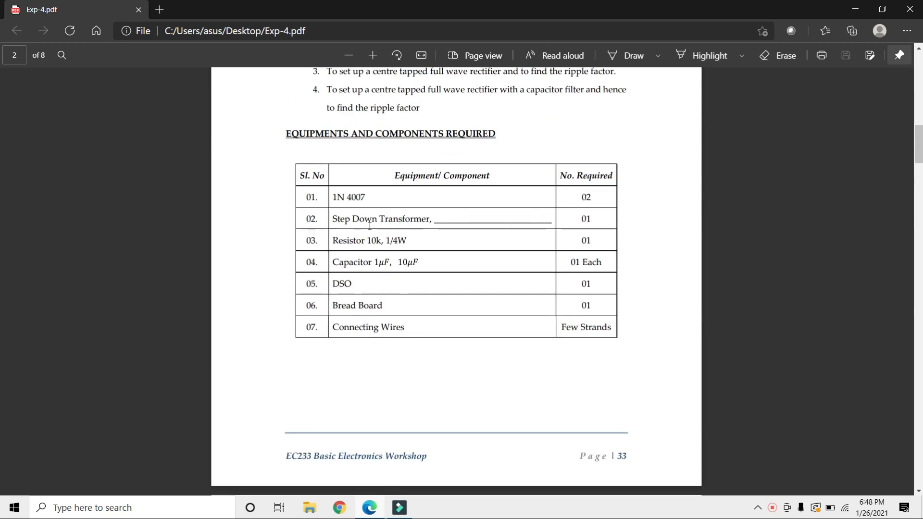
pyautogui.scroll(-3)
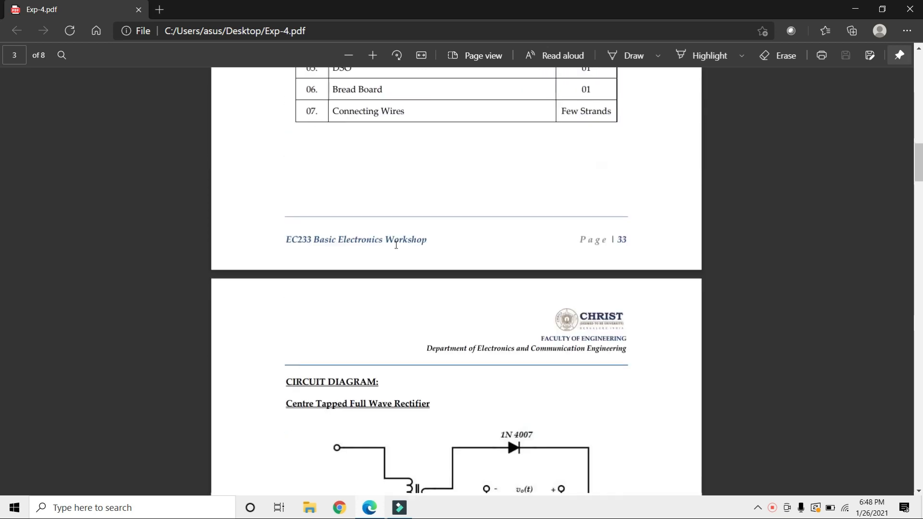
pyautogui.scroll(-3)
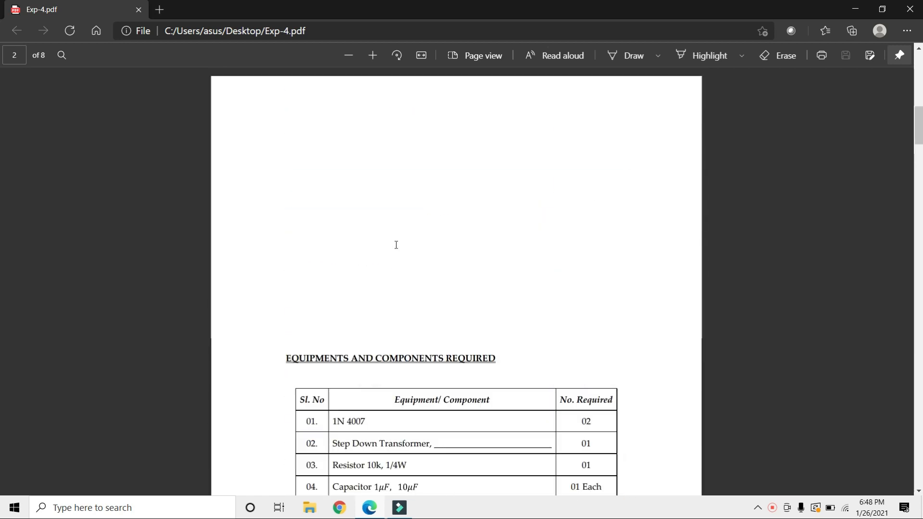
pyautogui.scroll(3)
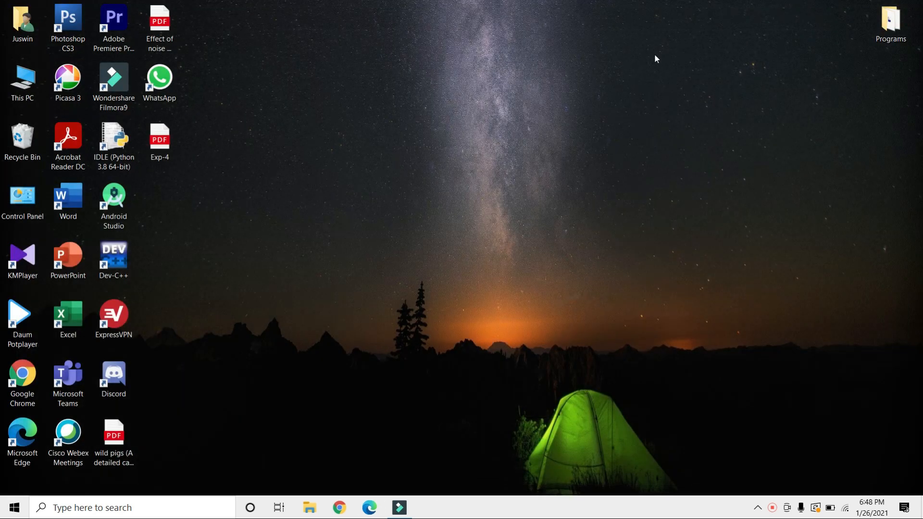
pyautogui.moveTo(305, 214)
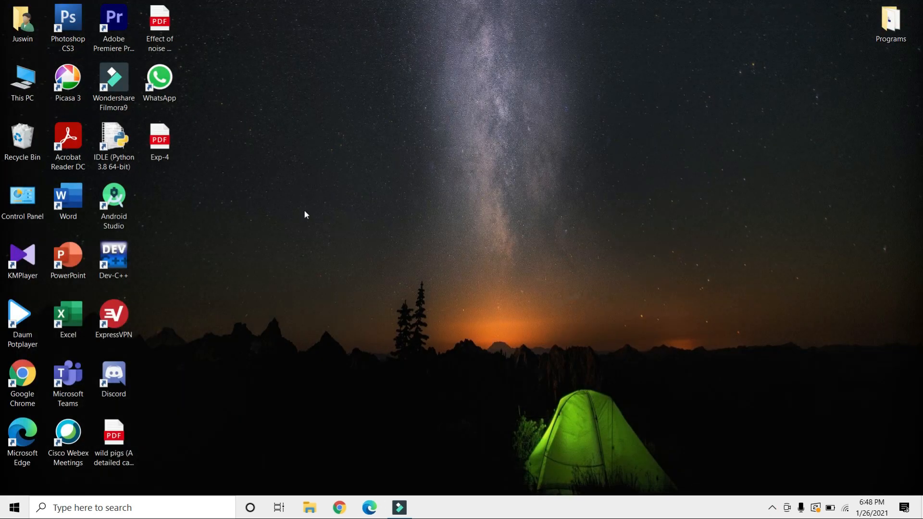
pyautogui.moveTo(124, 194)
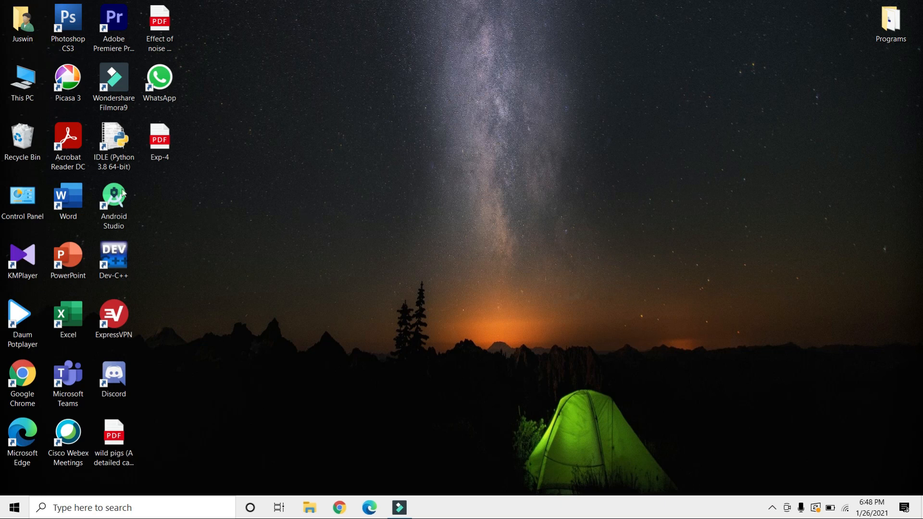
# - Launch Word and restore it to a smaller window beside the desktop icons
pyautogui.doubleClick(68, 197)
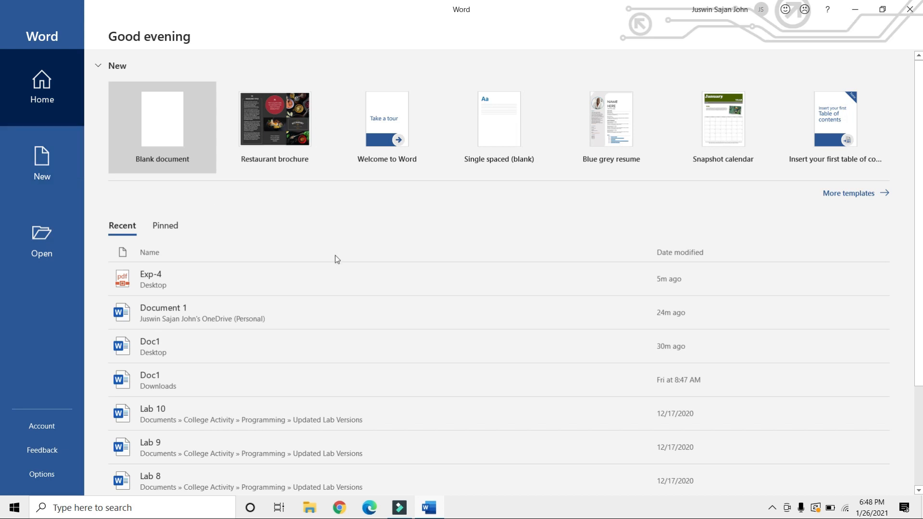
pyautogui.moveTo(150, 278)
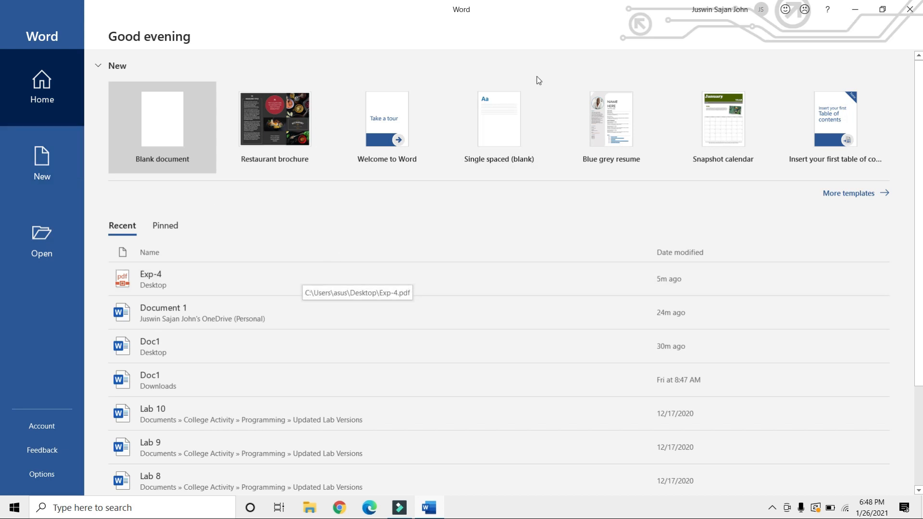
pyautogui.moveTo(886, 12)
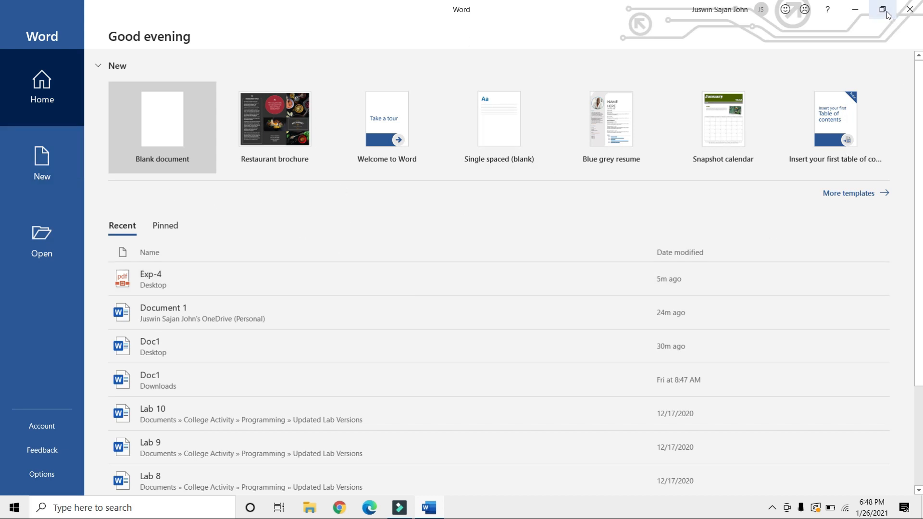
pyautogui.click(886, 10)
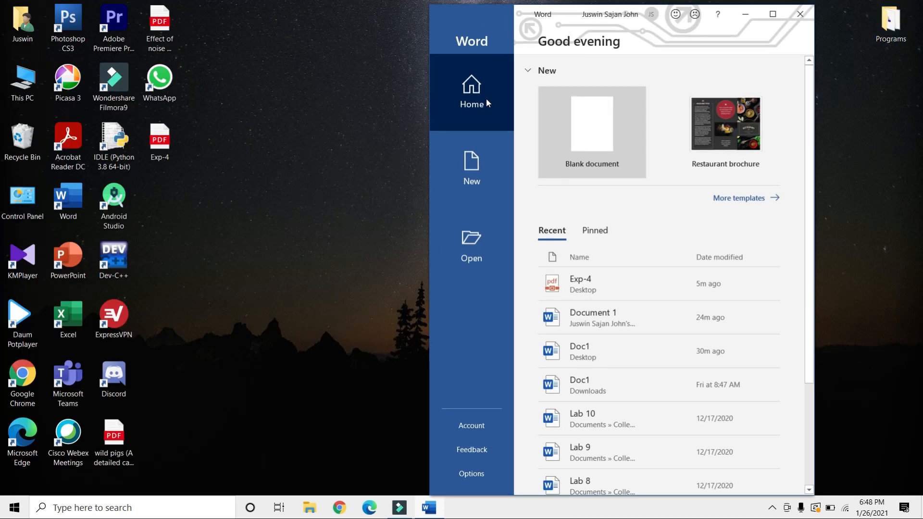
pyautogui.moveTo(159, 198)
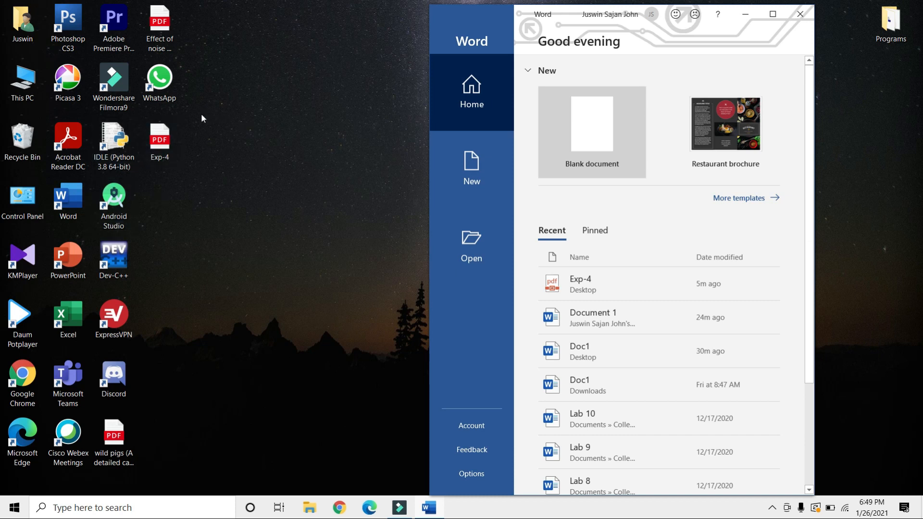
pyautogui.moveTo(203, 147)
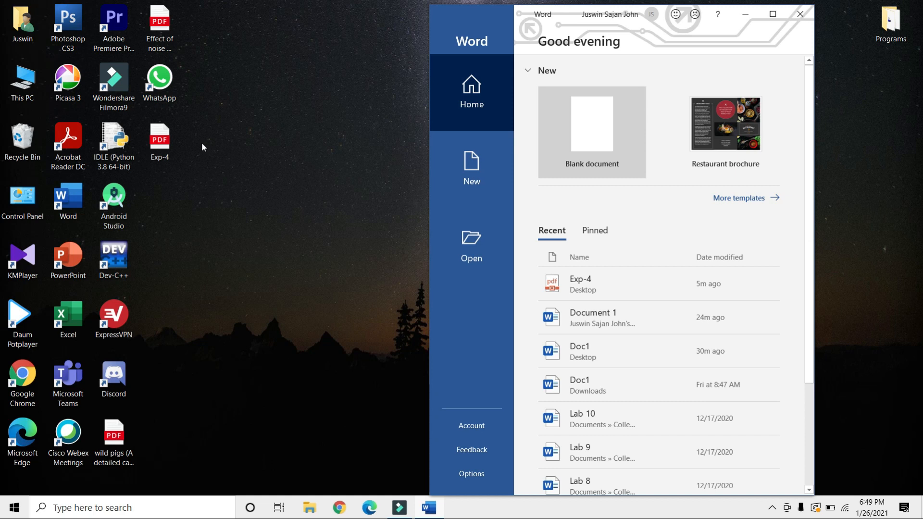
pyautogui.moveTo(142, 131)
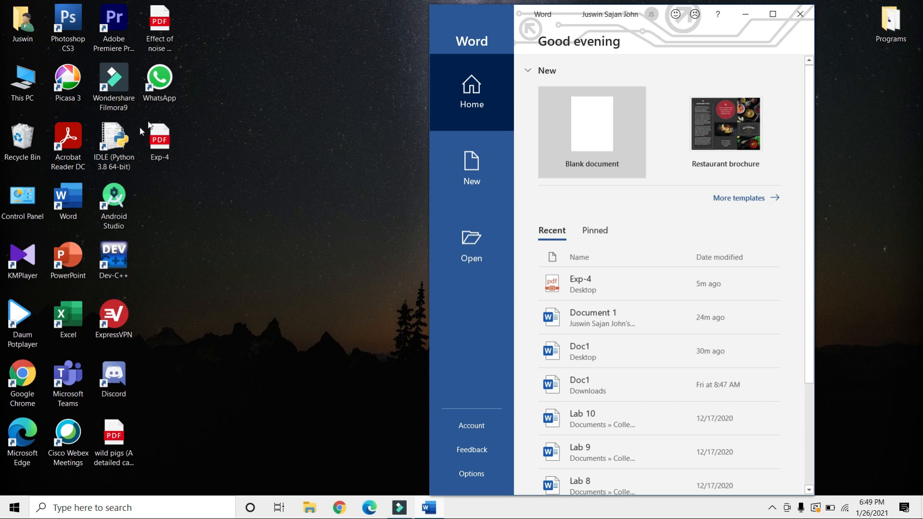
pyautogui.click(159, 139)
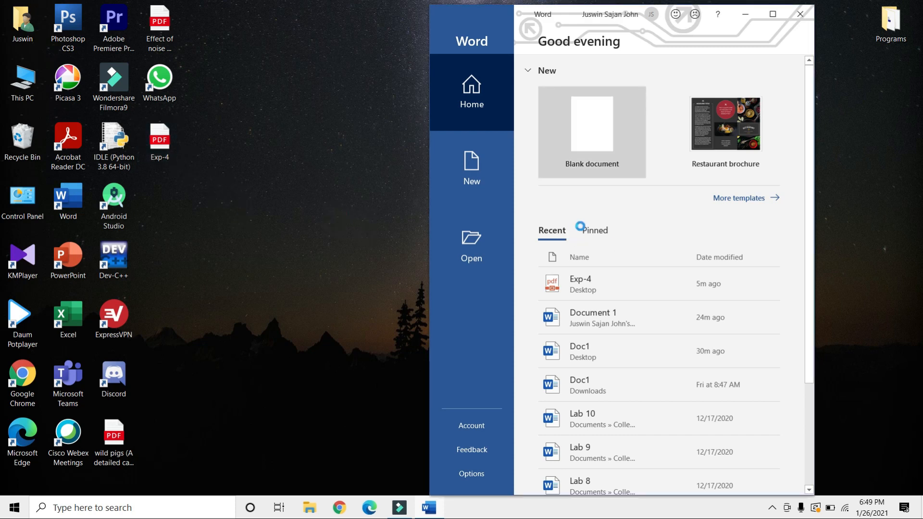
# - Confirm the conversion notice so the Exp-4 PDF opens as an editable document
pyautogui.click(580, 283)
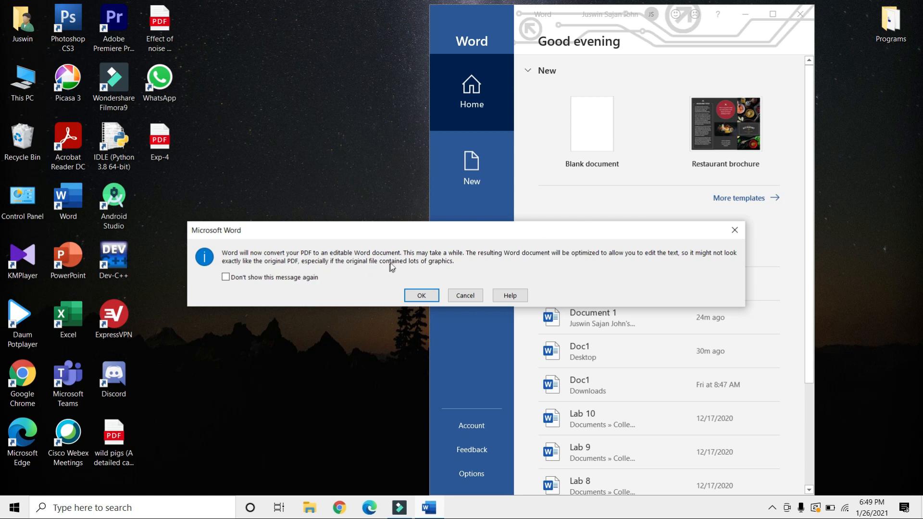
pyautogui.moveTo(483, 273)
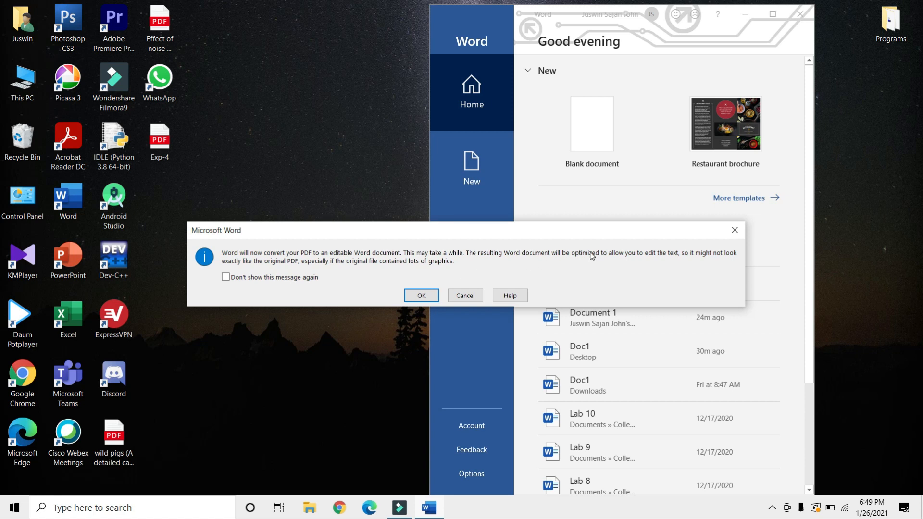
pyautogui.moveTo(696, 267)
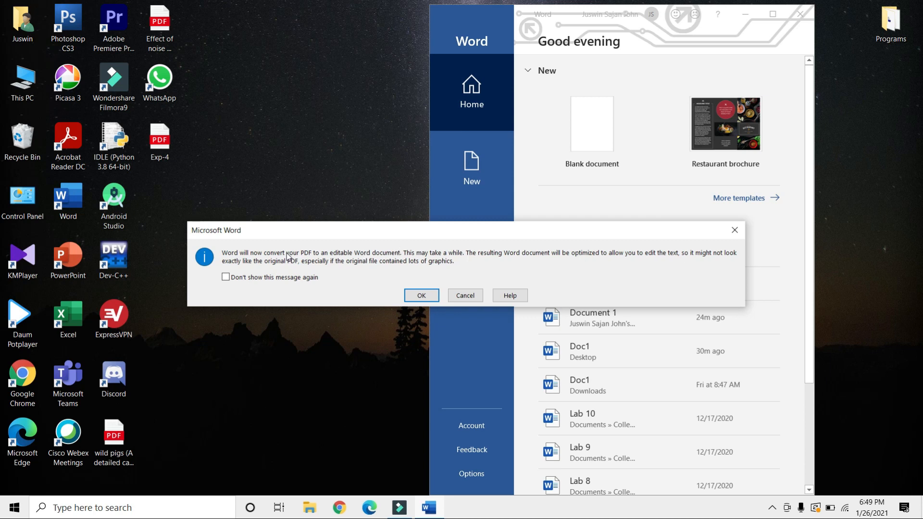
pyautogui.moveTo(369, 273)
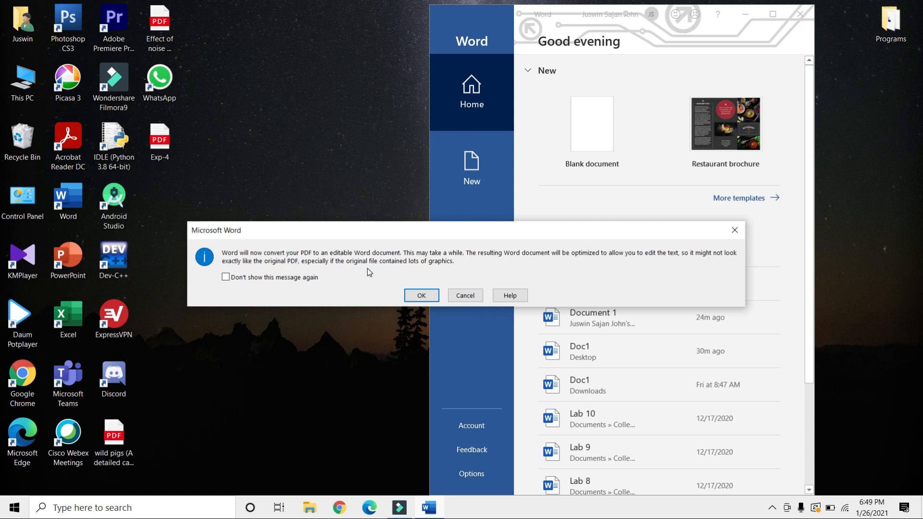
pyautogui.moveTo(409, 276)
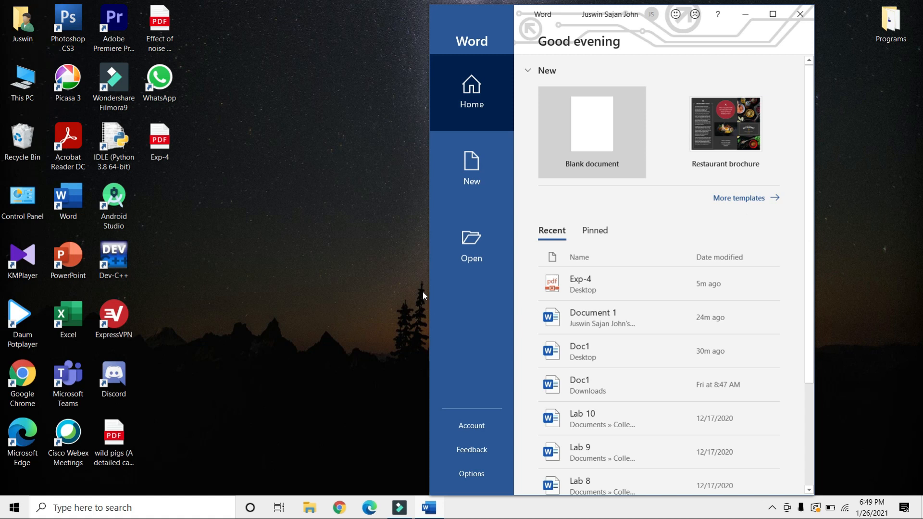
pyautogui.click(591, 131)
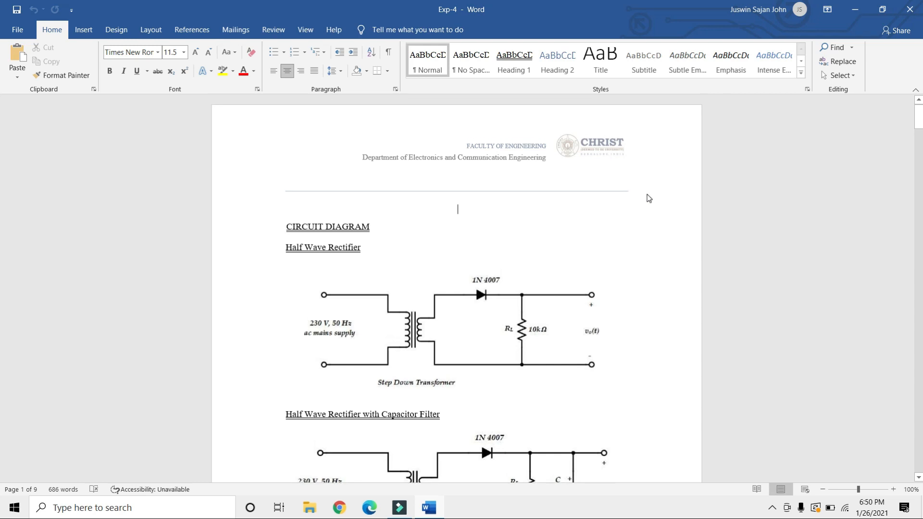
# - Scroll through the converted Exp-4 rectifier circuit diagram pages
pyautogui.scroll(-3)
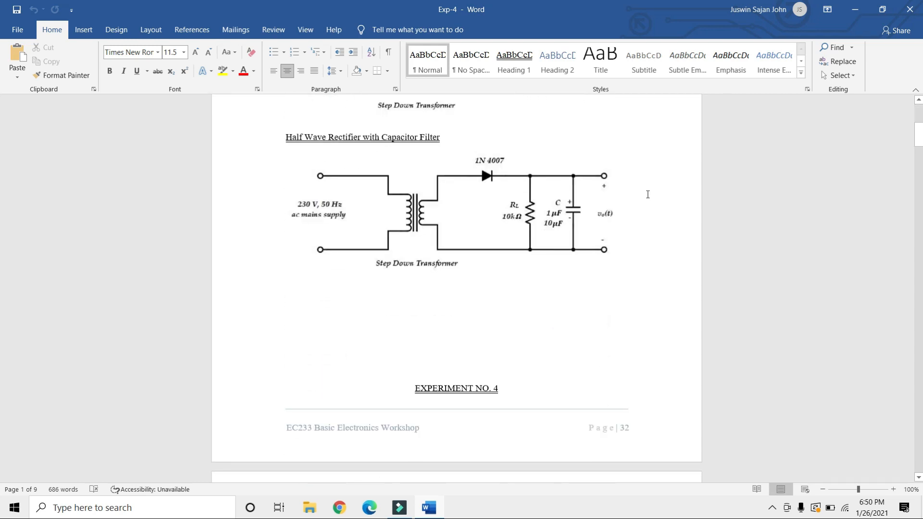
pyautogui.scroll(-3)
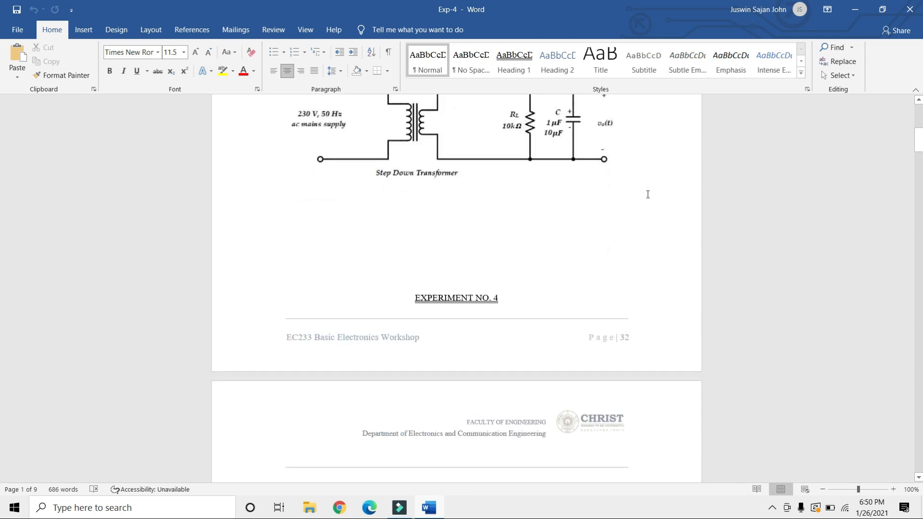
pyautogui.scroll(3)
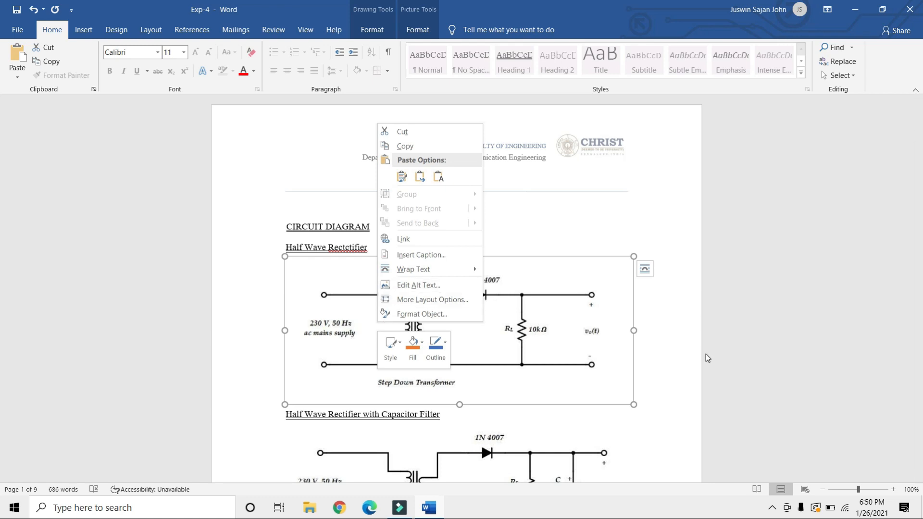
pyautogui.click(678, 382)
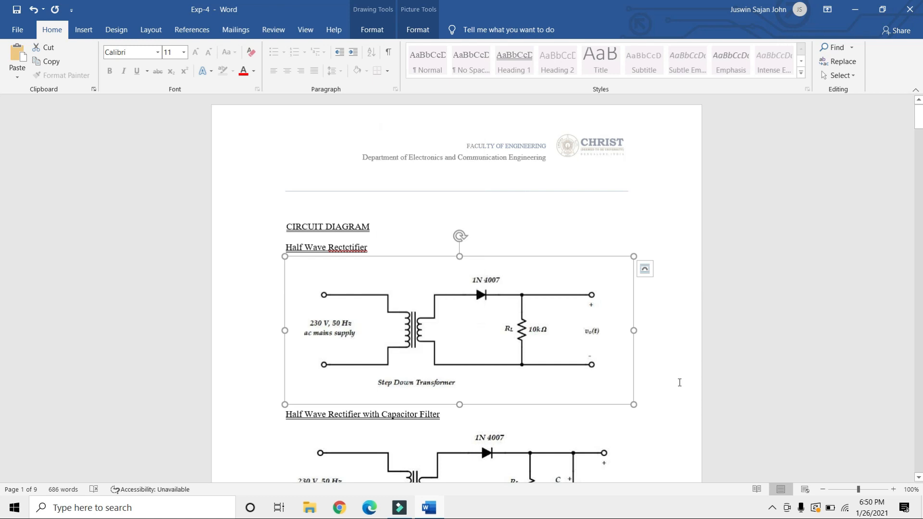
pyautogui.scroll(-3)
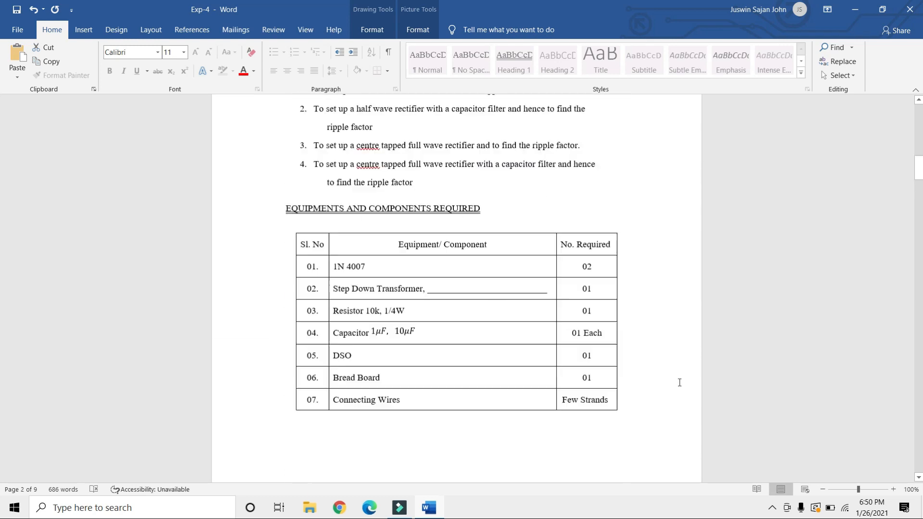
pyautogui.scroll(-3)
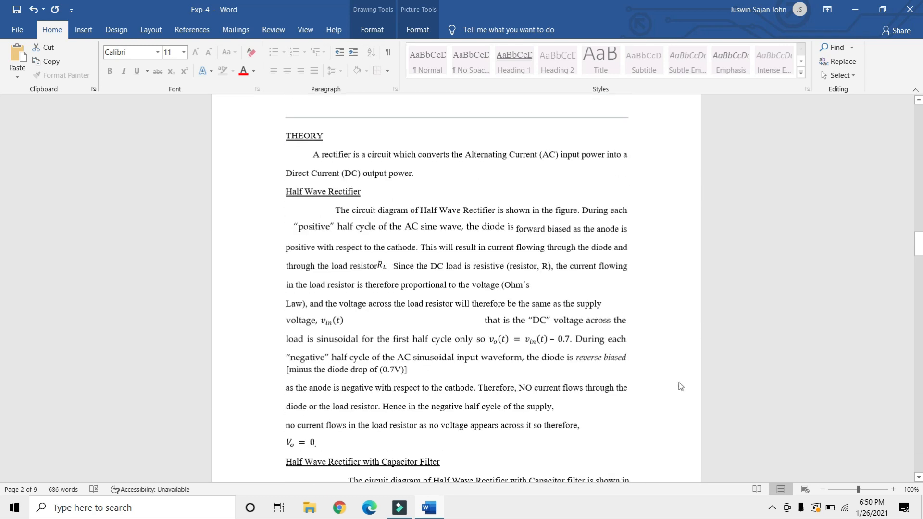
pyautogui.scroll(-3)
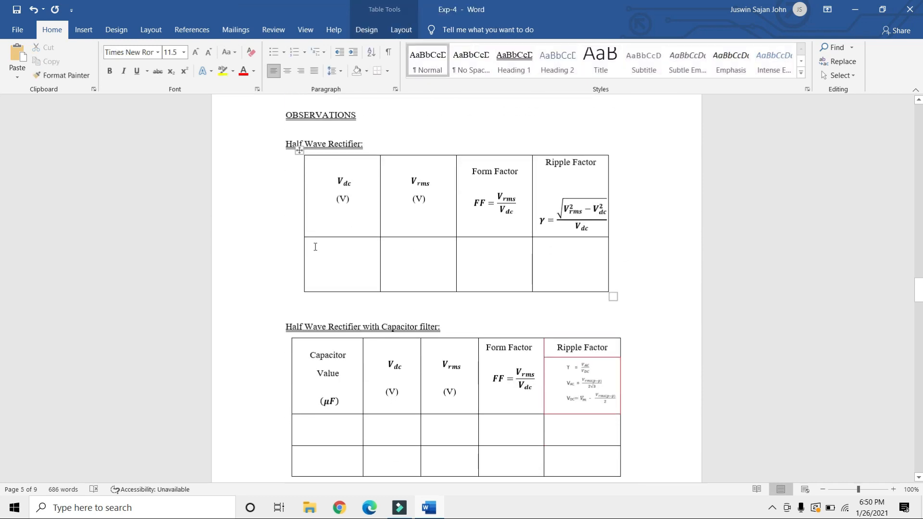
# - Enter 30, 5623 and 89 under Vdc, Vrms and Form Factor
pyautogui.write('30')
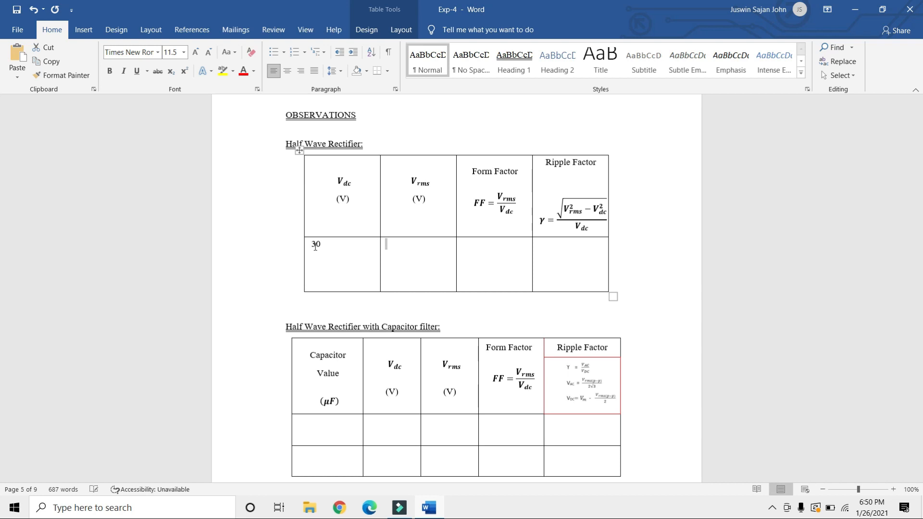
pyautogui.write('5623')
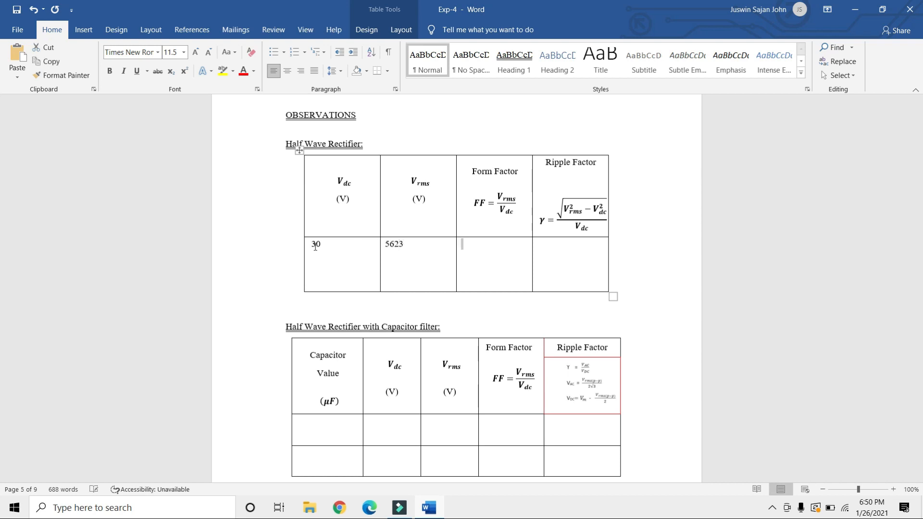
pyautogui.write('89')
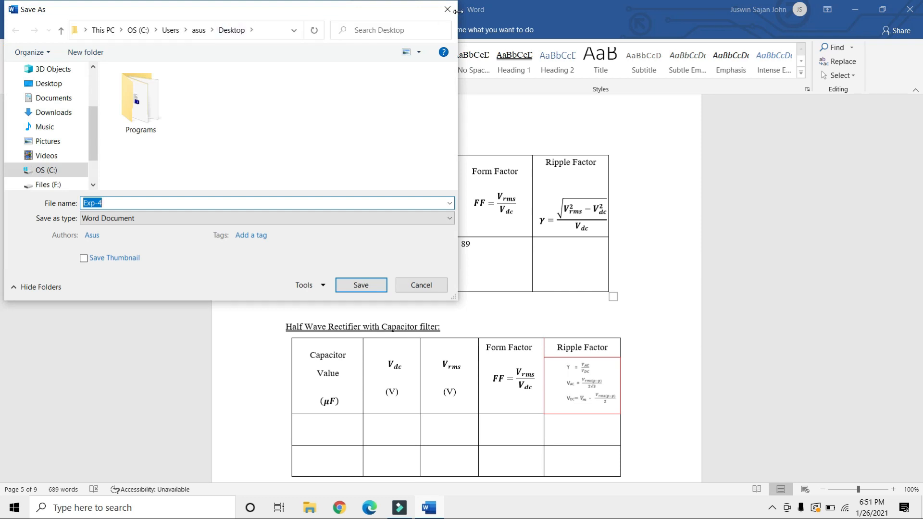
# - Save the document as Word Document 'Exp-4' on the Desktop
pyautogui.click(361, 285)
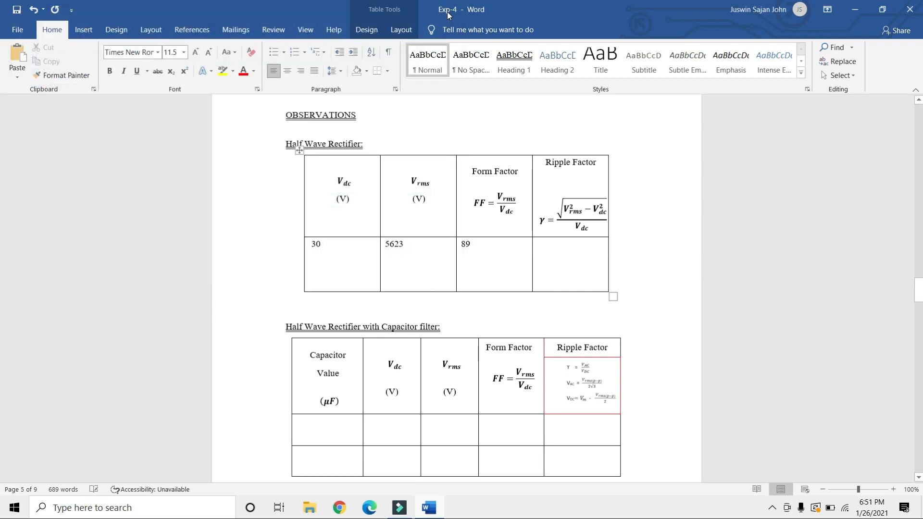